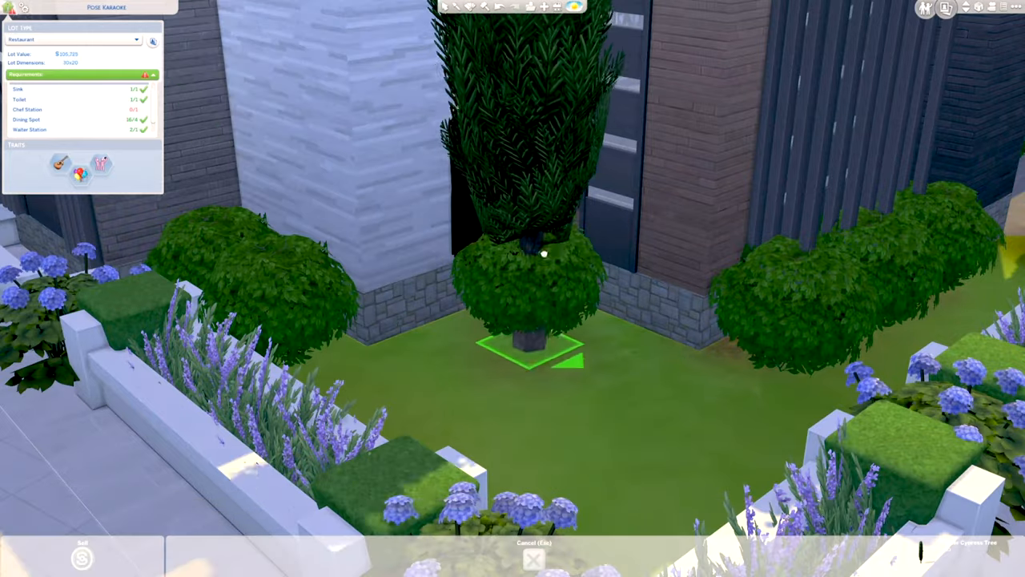
scroll("down", 3)
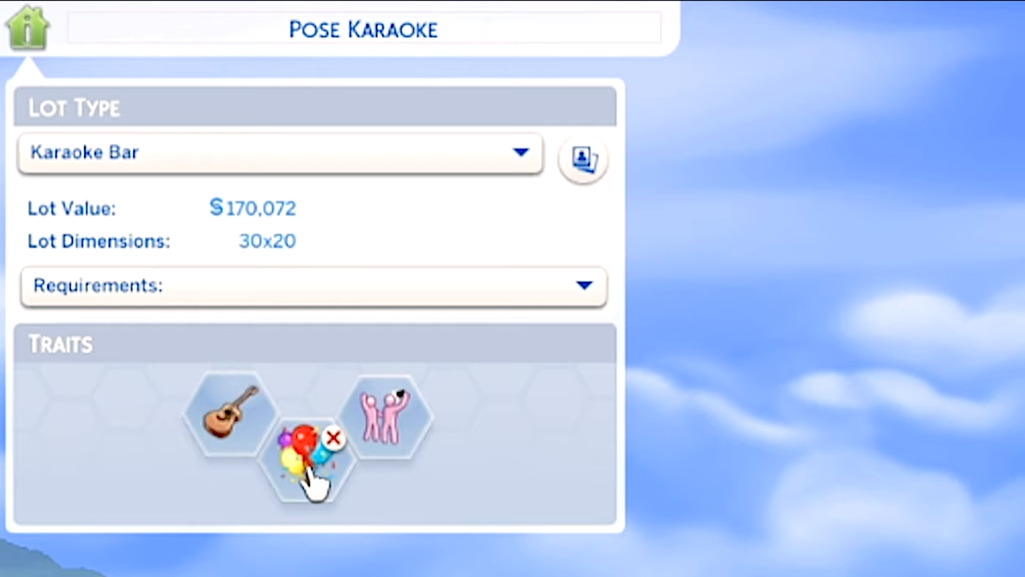
mouse_move(390, 417)
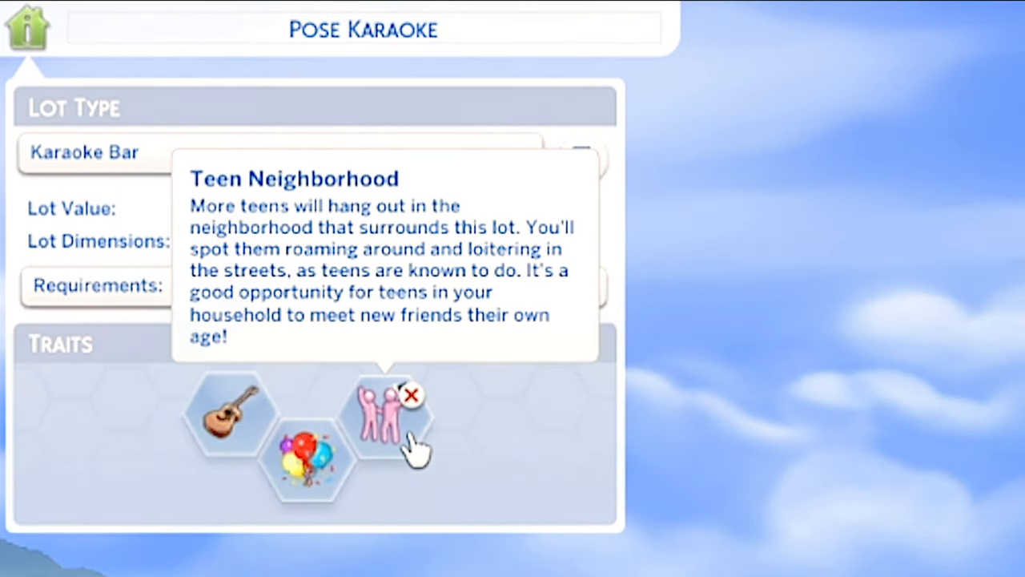